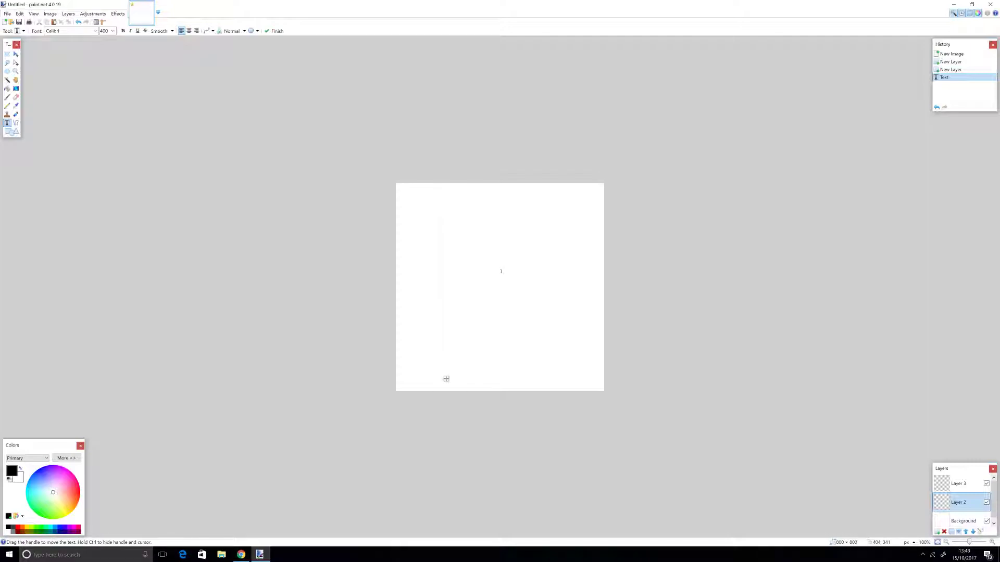
Step: Type the letter A as large black text on the white canvas
text(A)
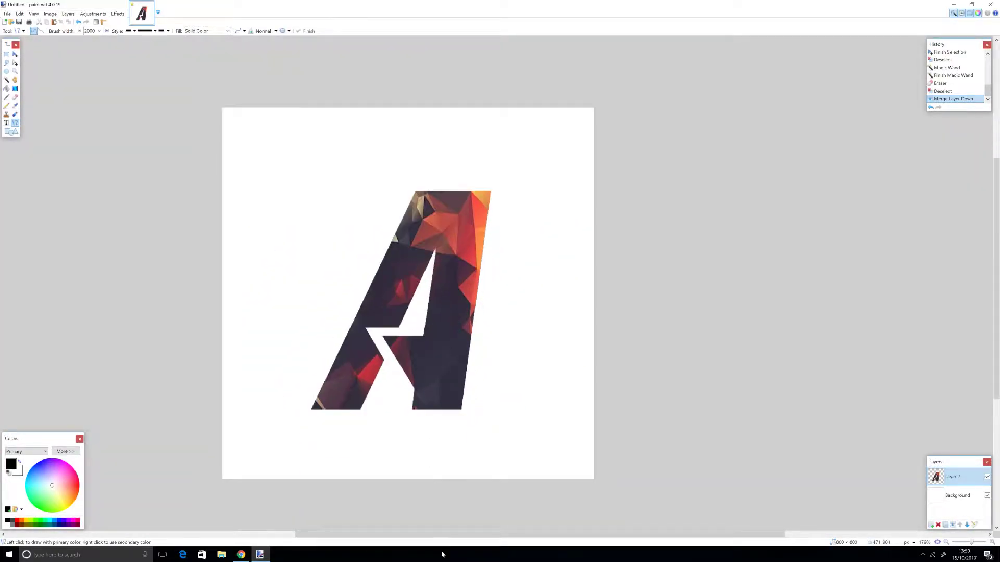
Step: Copy the ringed-planet space wallpaper from the browser and return to paint.net
click(241, 554)
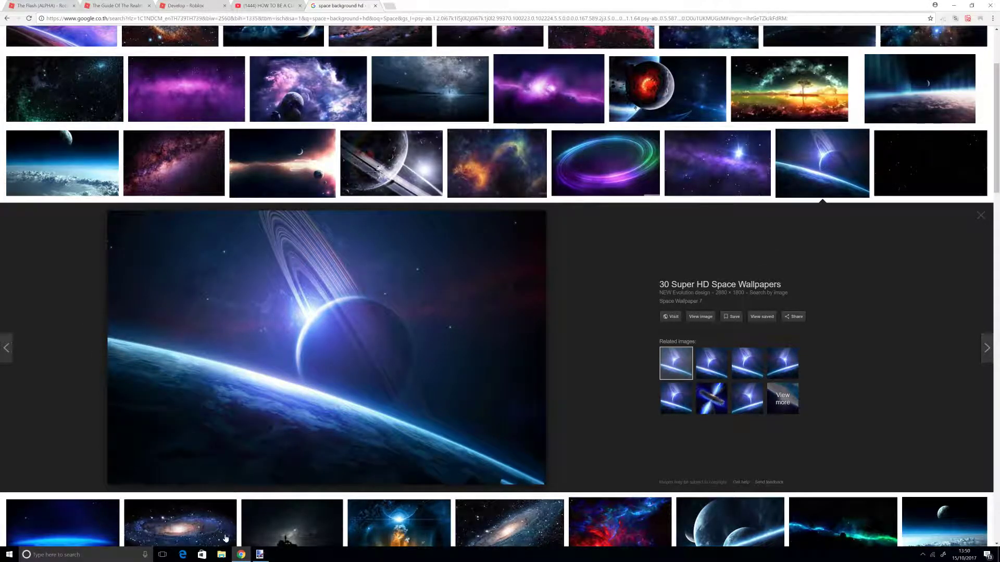
click(258, 554)
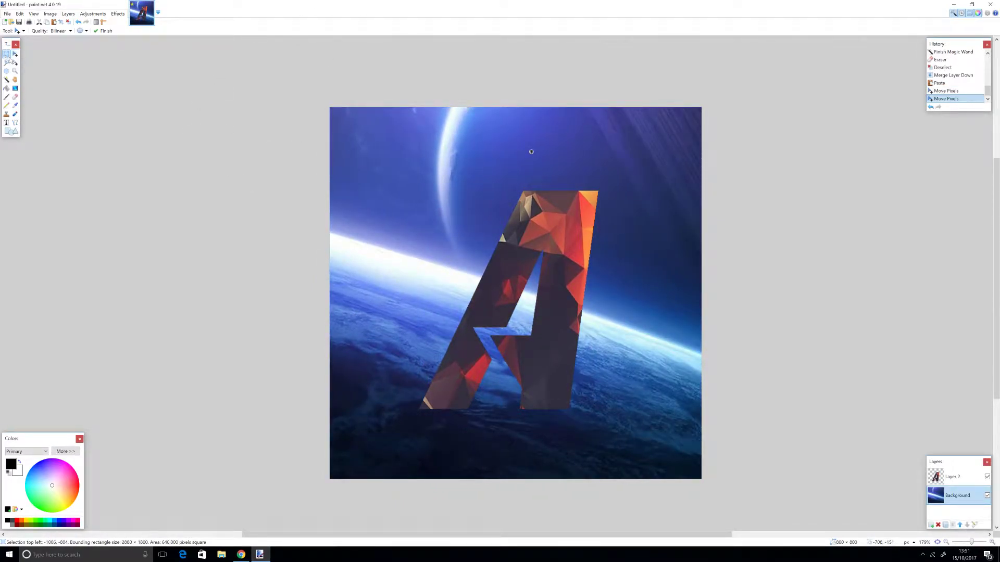
Step: Finish positioning the pasted space wallpaper on the Background layer
click(93, 13)
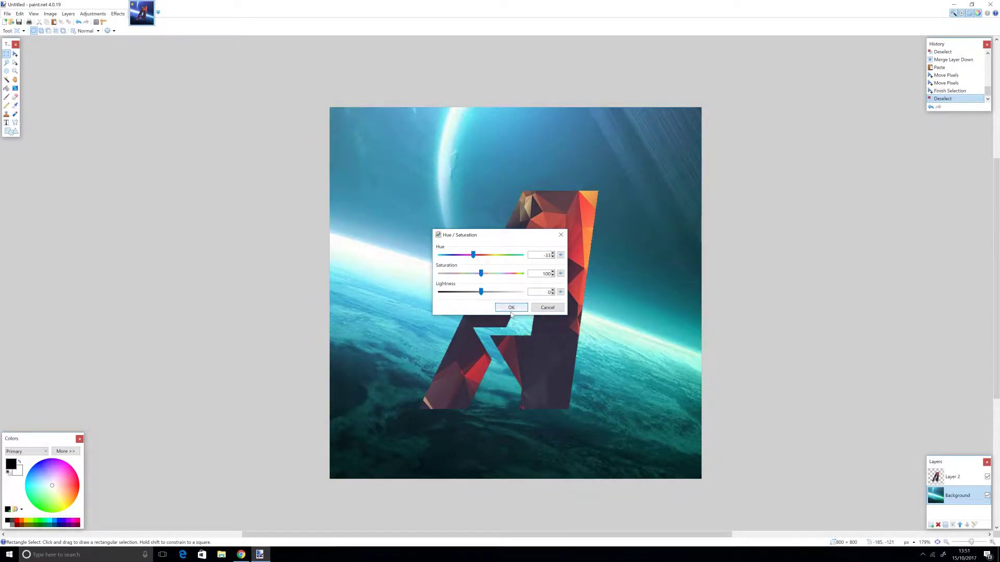
Step: Apply the Hue / Saturation adjustment shifting the background from blue to teal
click(510, 307)
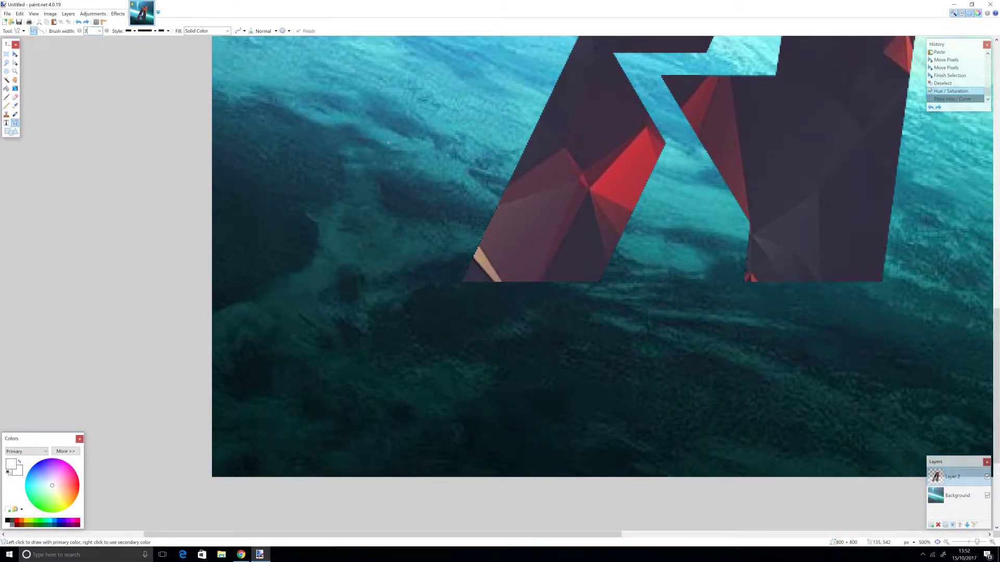